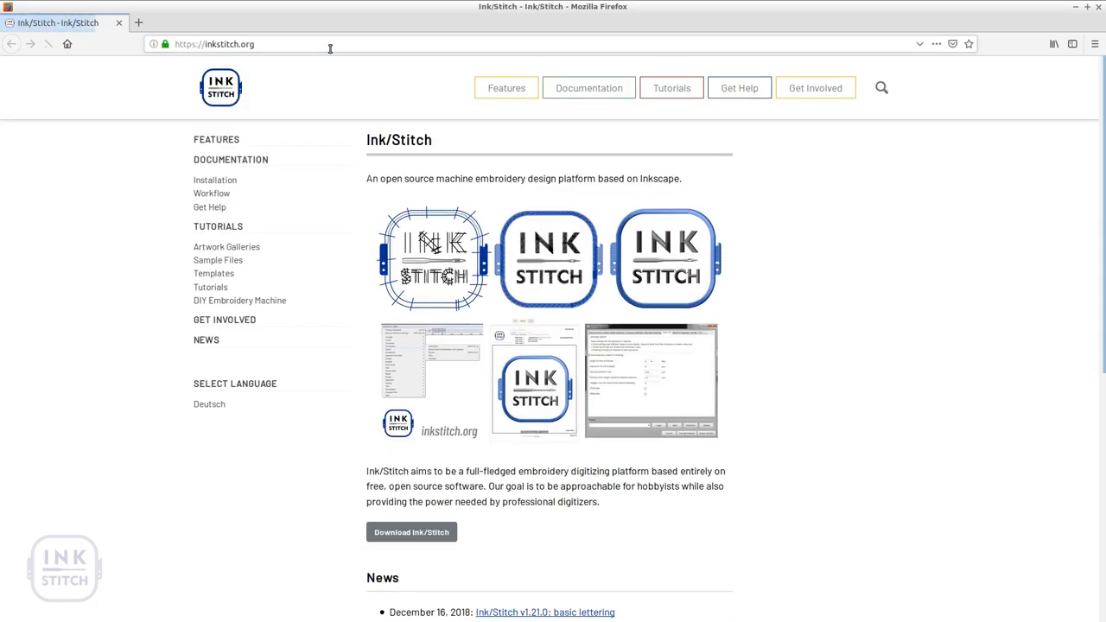
pyautogui.moveTo(411, 531)
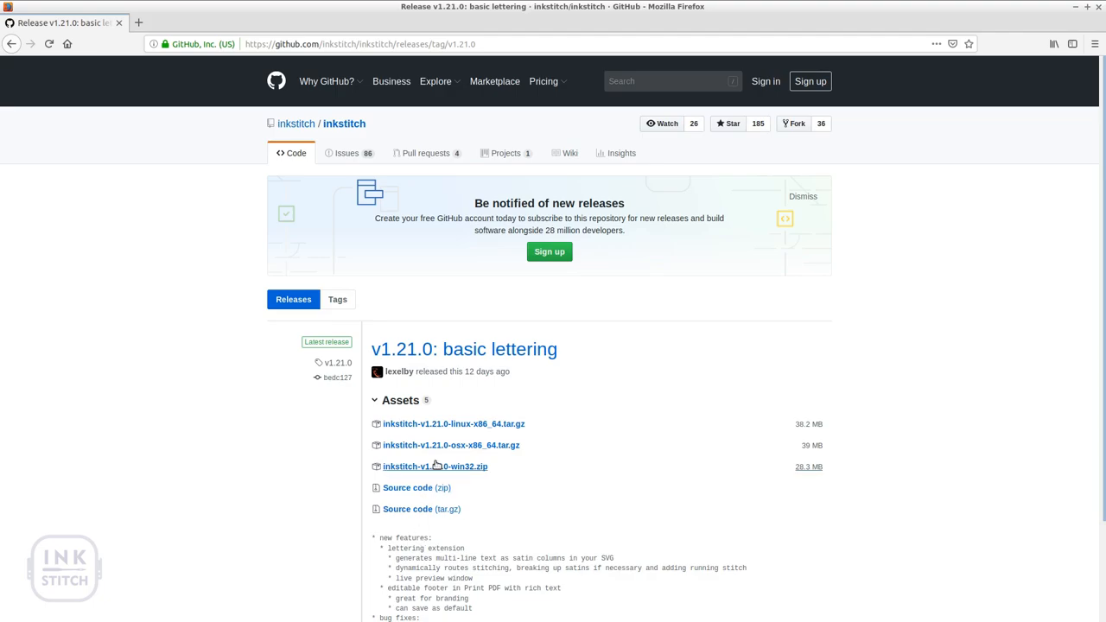
pyautogui.moveTo(454, 424)
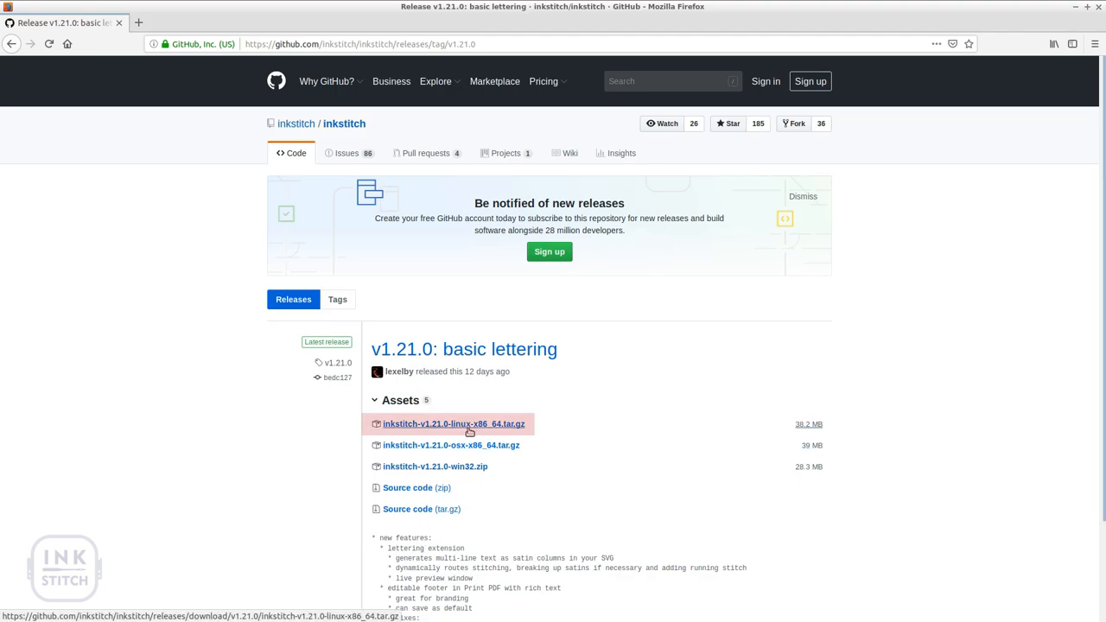
# Step: Save inkstitch-v1.21.0-linux-x86_64.tar.gz from the GitHub release page
pyautogui.click(453, 423)
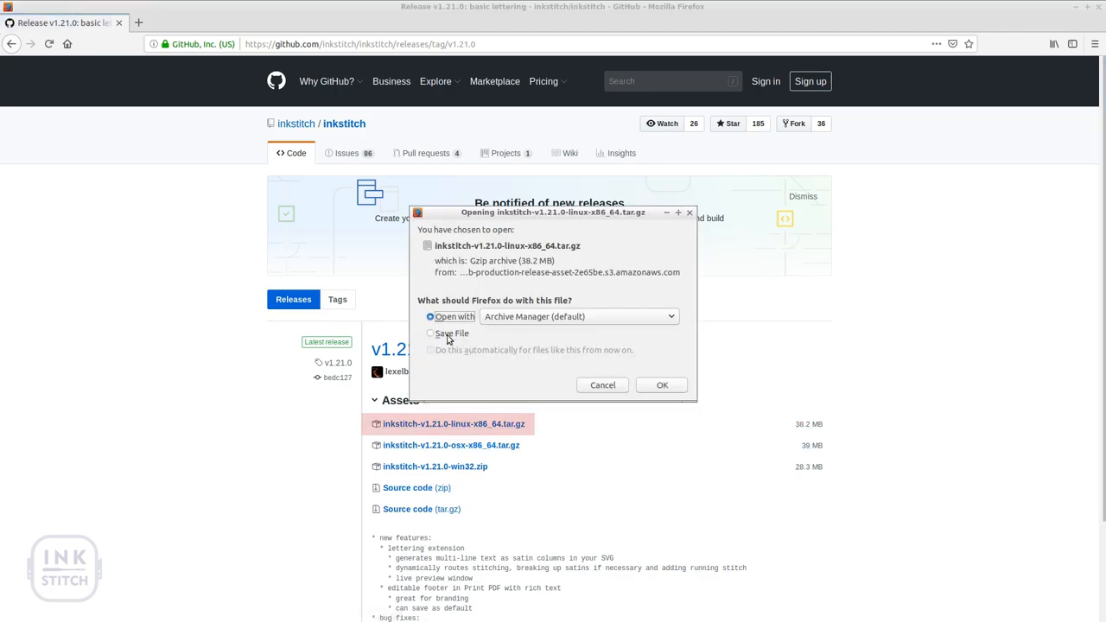
pyautogui.click(662, 385)
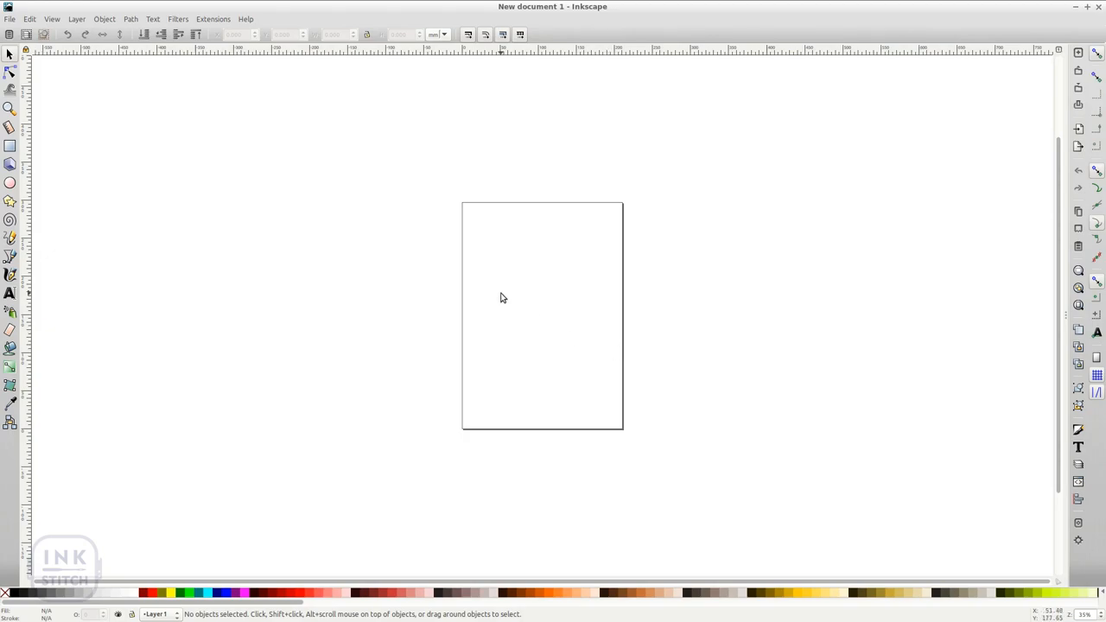
# Step: Open Edit > Preferences on the System page and copy the User extensions path
pyautogui.click(30, 19)
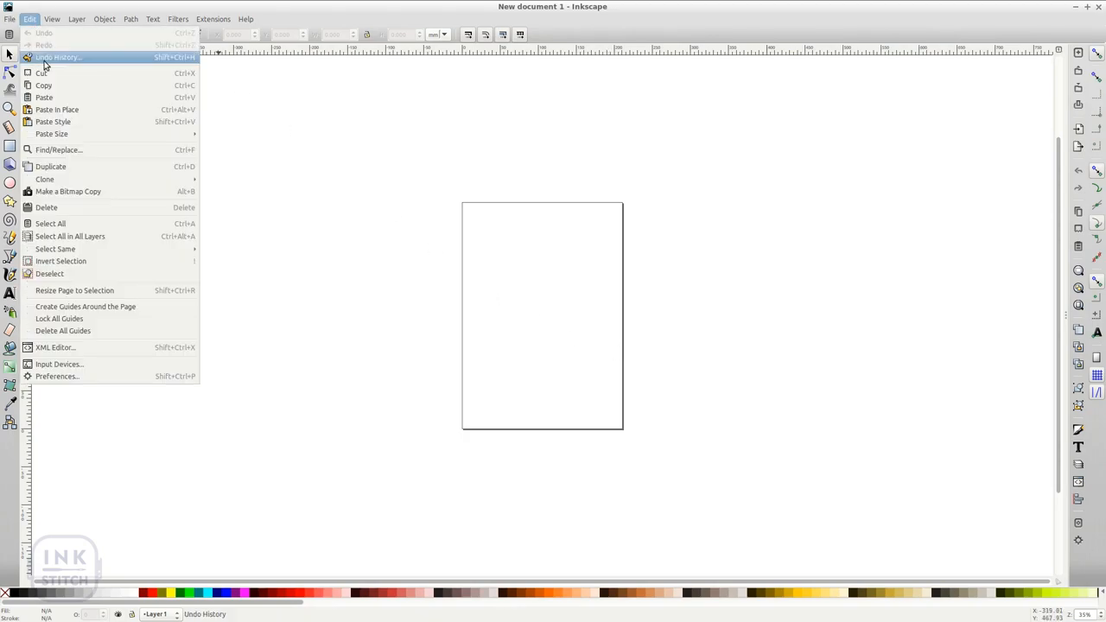
pyautogui.click(57, 376)
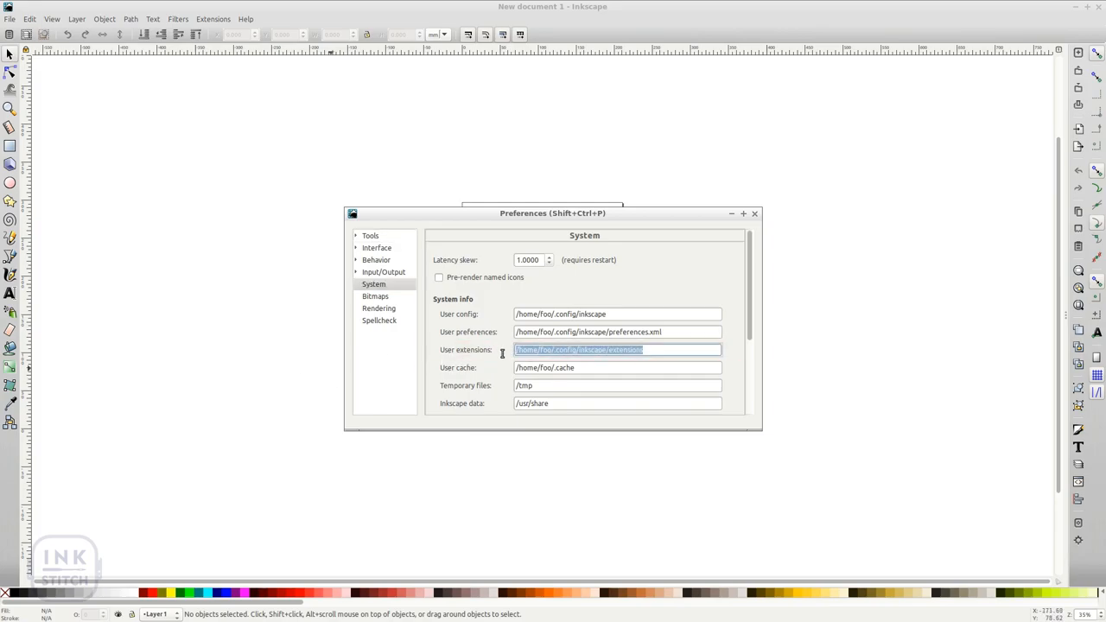
pyautogui.rightClick(579, 350)
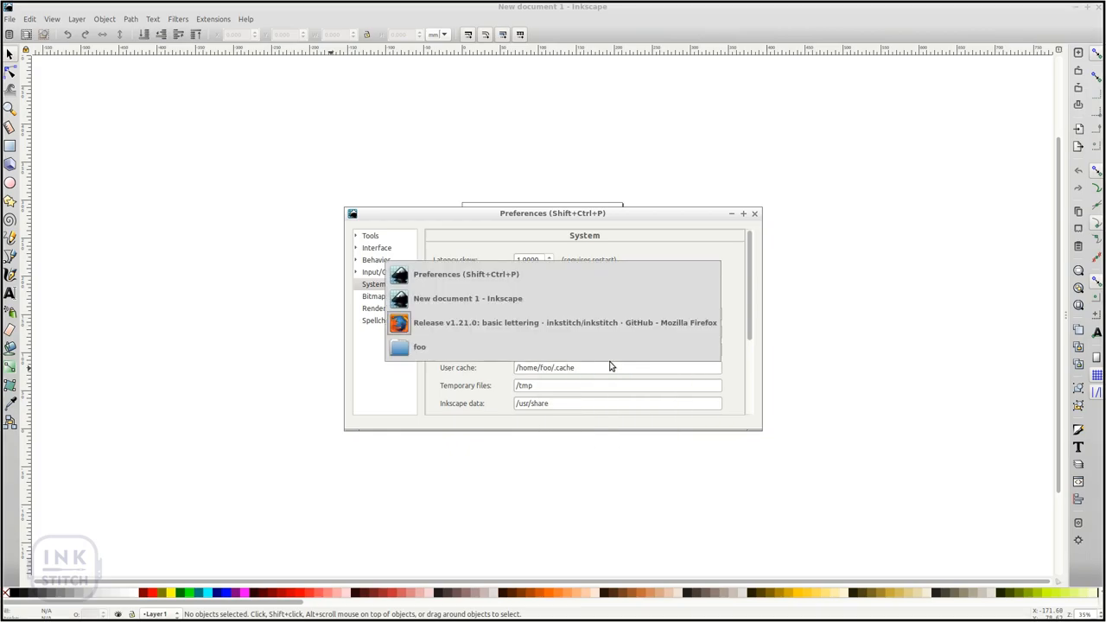
# Step: In the file manager, open the extensions folder and copy the archive there from Downloads
pyautogui.click(420, 347)
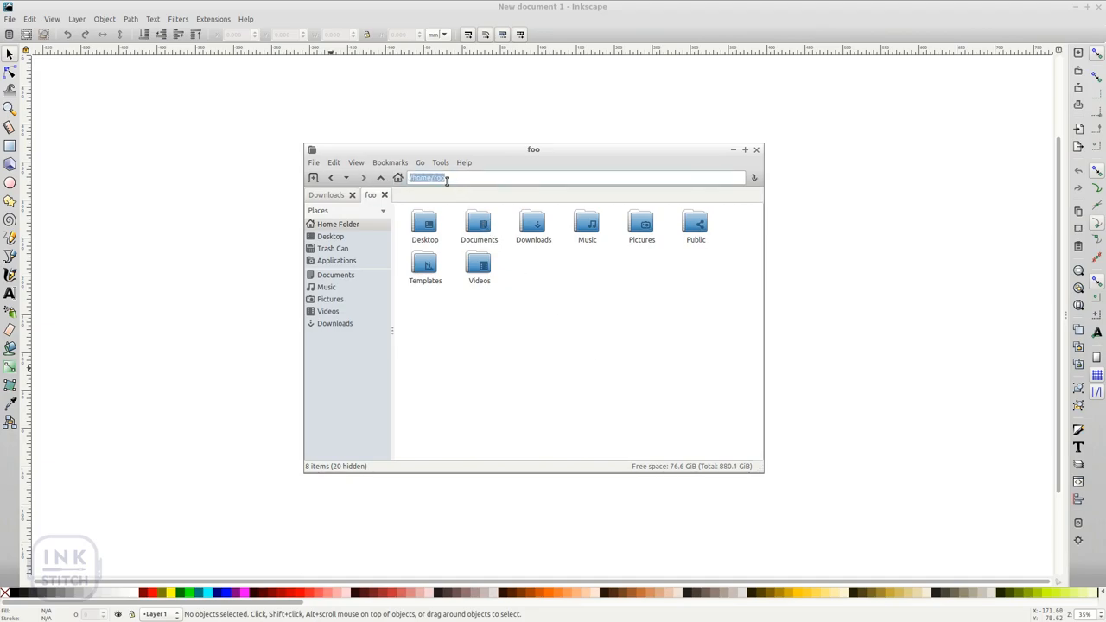
pyautogui.rightClick(445, 178)
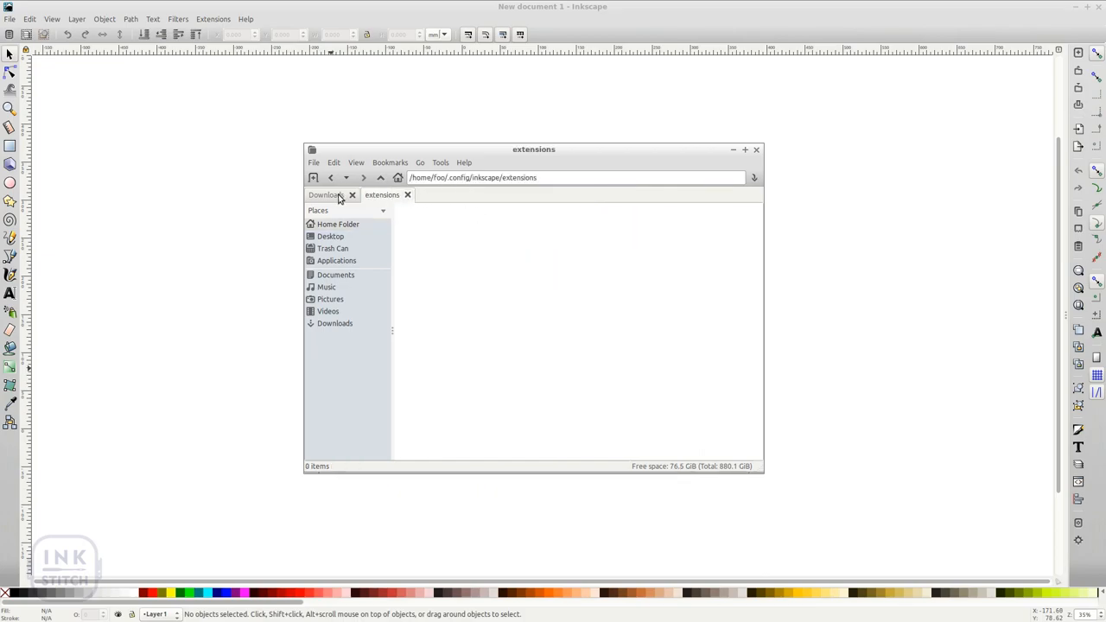
pyautogui.click(326, 195)
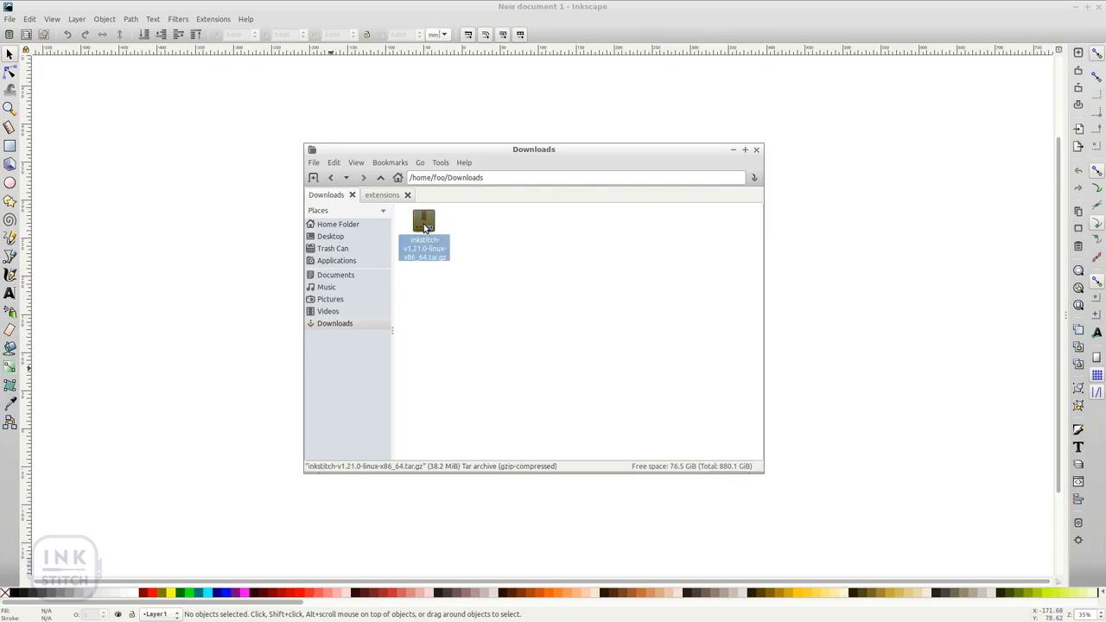
pyautogui.click(382, 194)
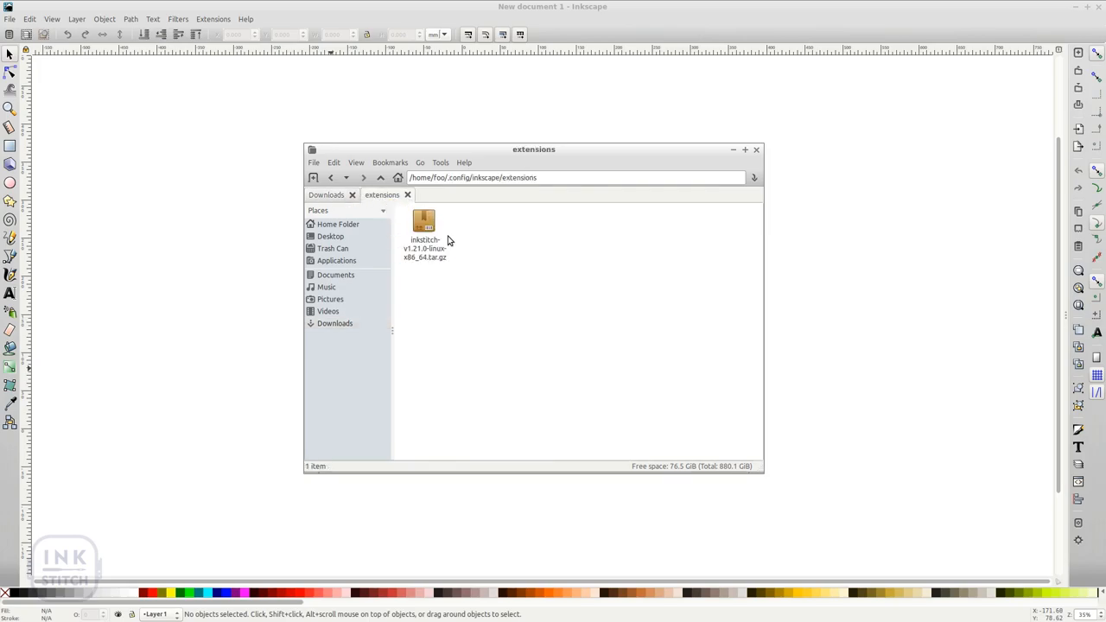
# Step: Extract the Ink/Stitch archive into the extensions folder and delete the leftover archive
pyautogui.rightClick(424, 221)
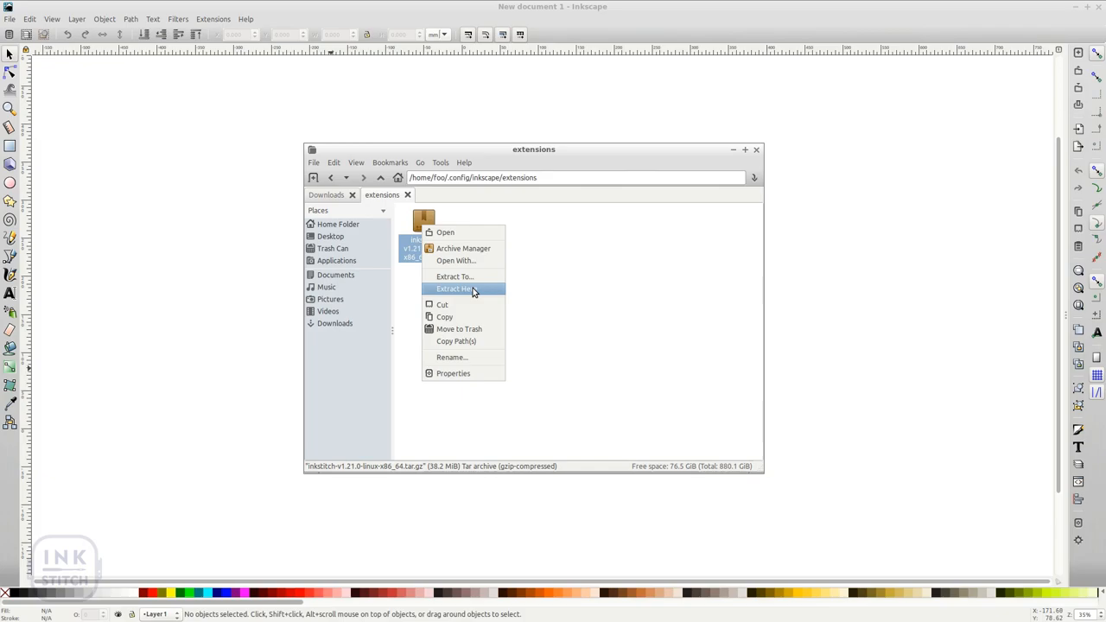
pyautogui.click(456, 289)
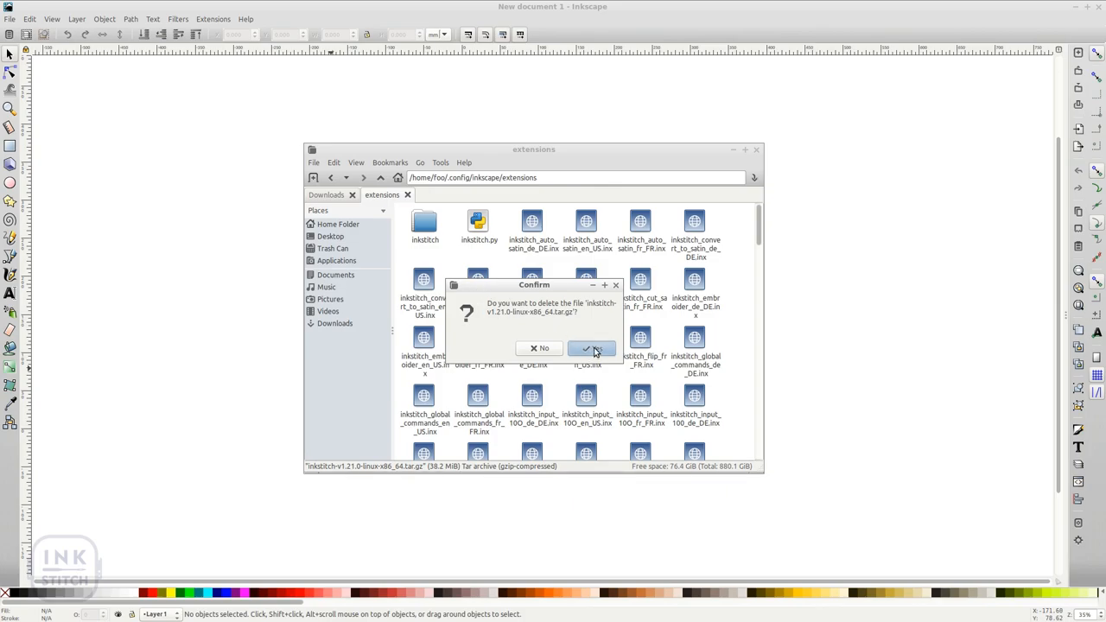
pyautogui.click(592, 348)
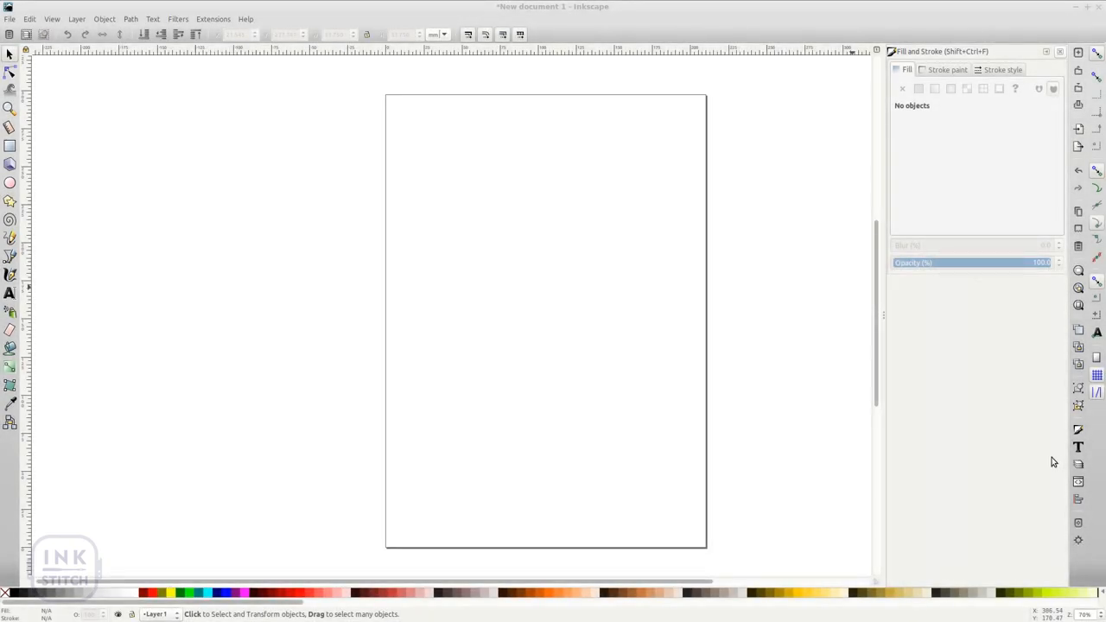
# Step: Confirm the Extensions menu lists Ink/Stitch with German, English and French submenus
pyautogui.click(212, 19)
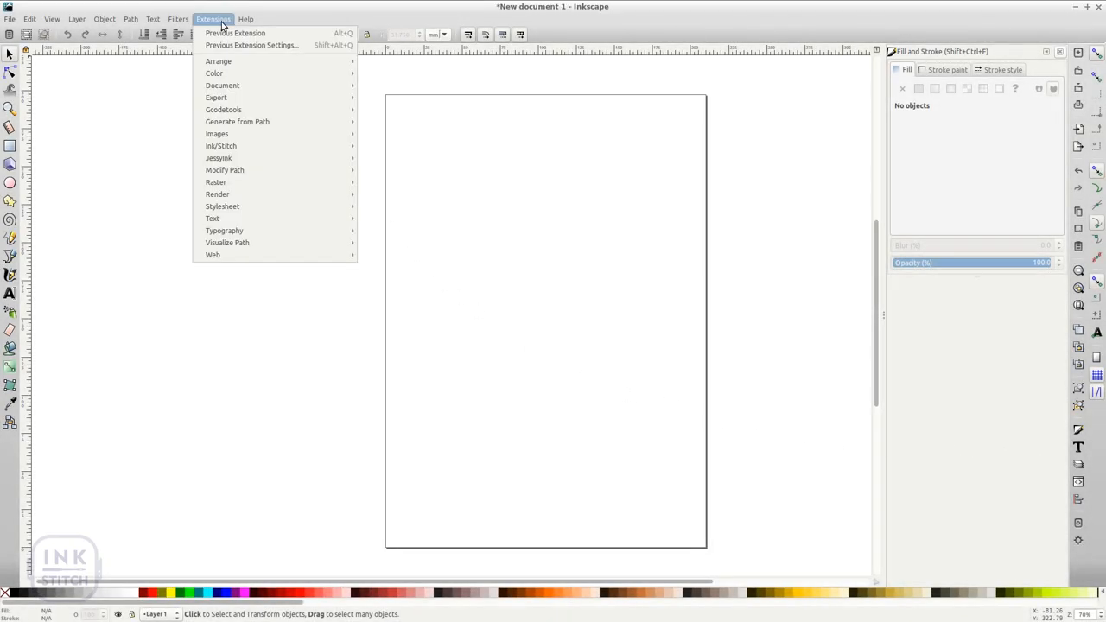
pyautogui.moveTo(250, 145)
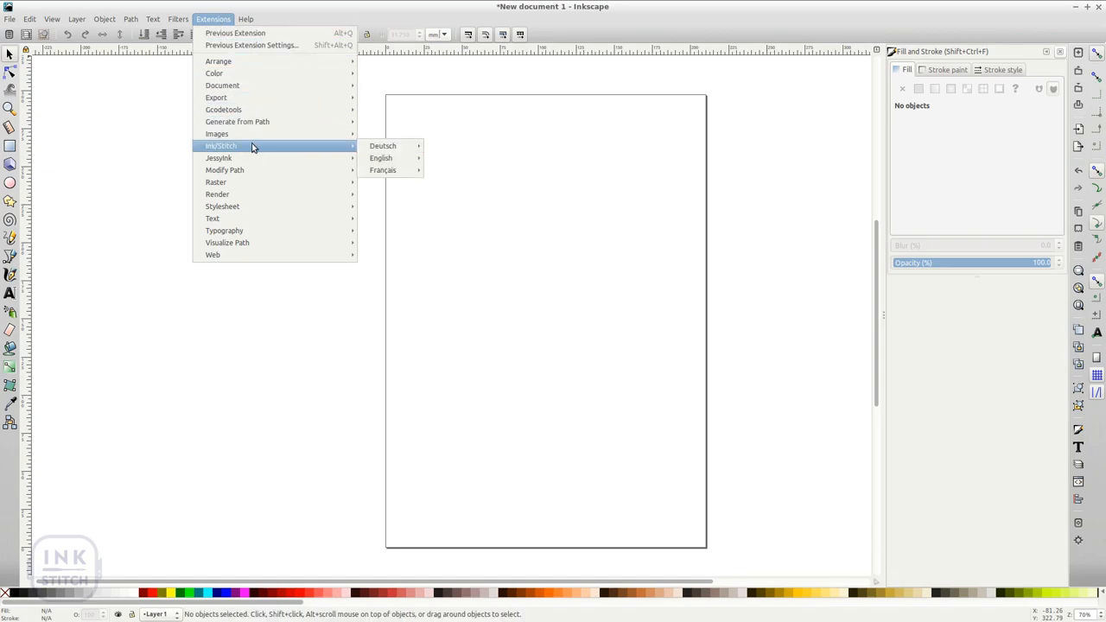
pyautogui.moveTo(63, 134)
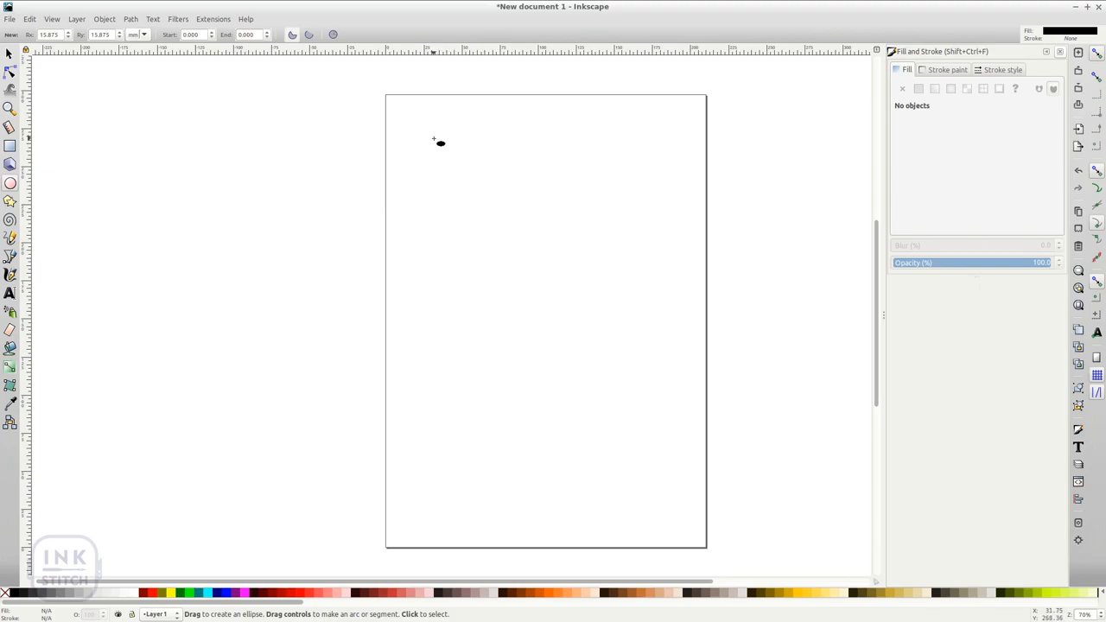
# Step: Draw a circle near the page's top-left and open Ink/Stitch > English > Params
pyautogui.moveTo(436, 142); pyautogui.dragTo(475, 177)
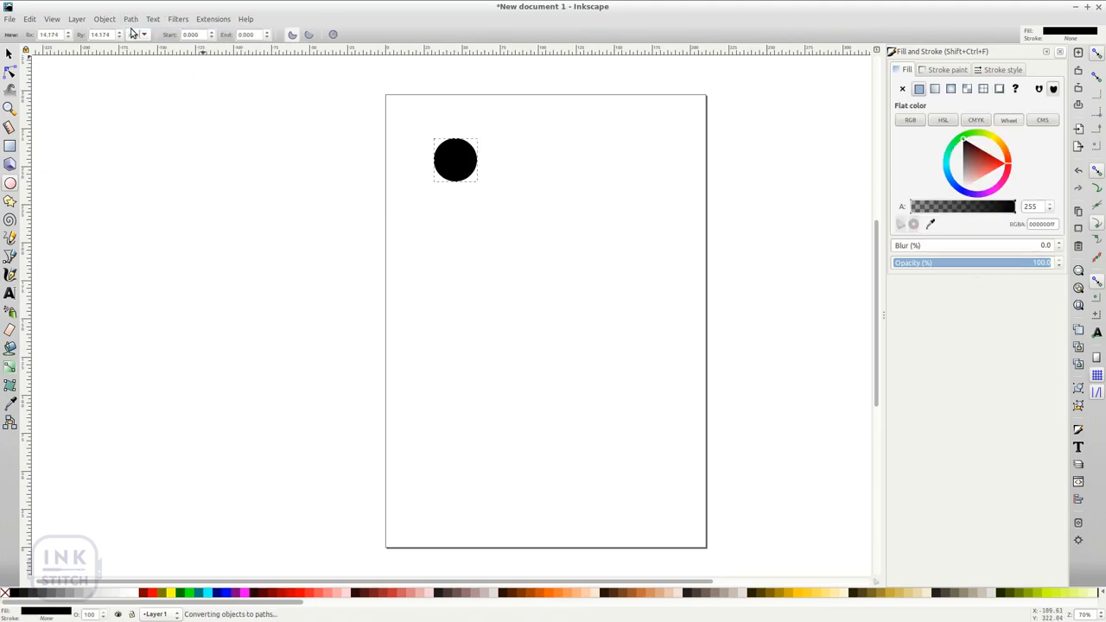
pyautogui.click(212, 18)
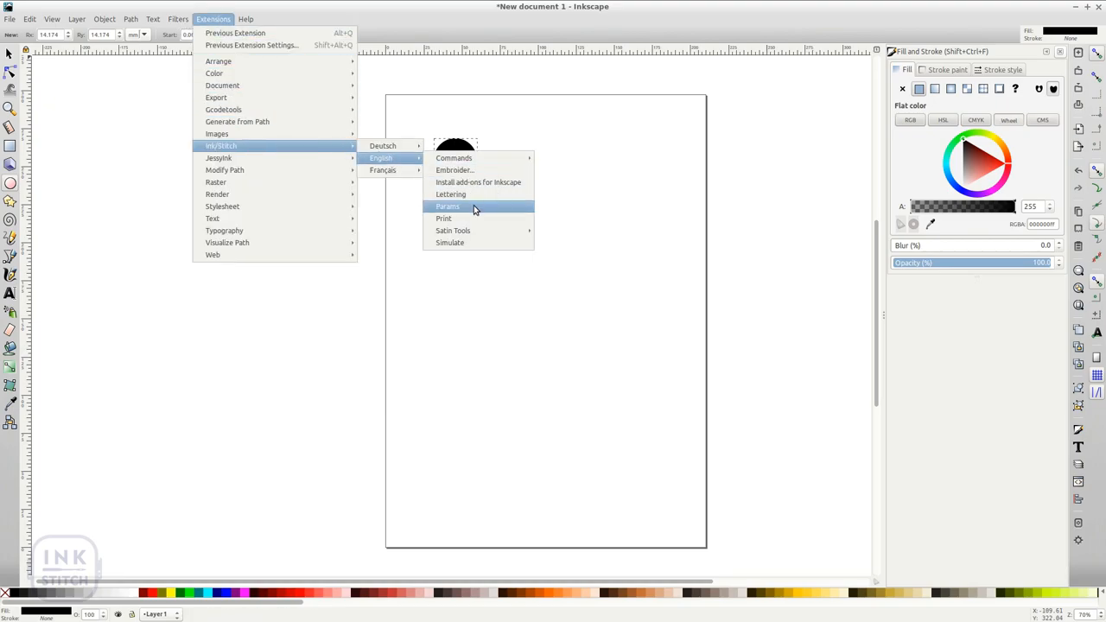
pyautogui.click(448, 205)
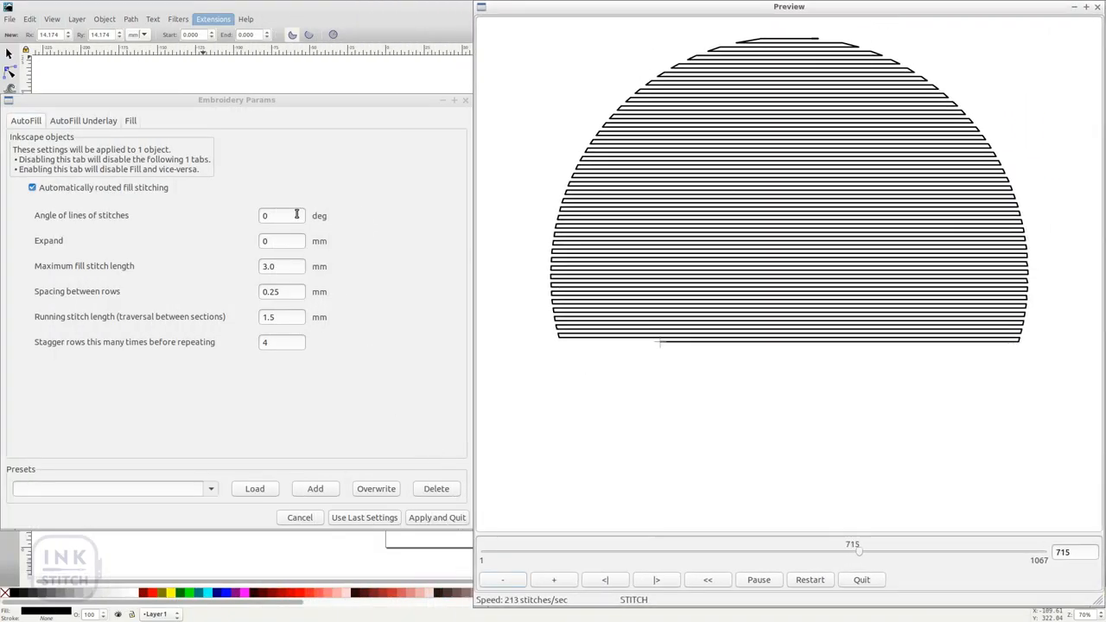
# Step: Set the AutoFill stitch angle to 45 and row spacing to 1 mm
pyautogui.write('45')
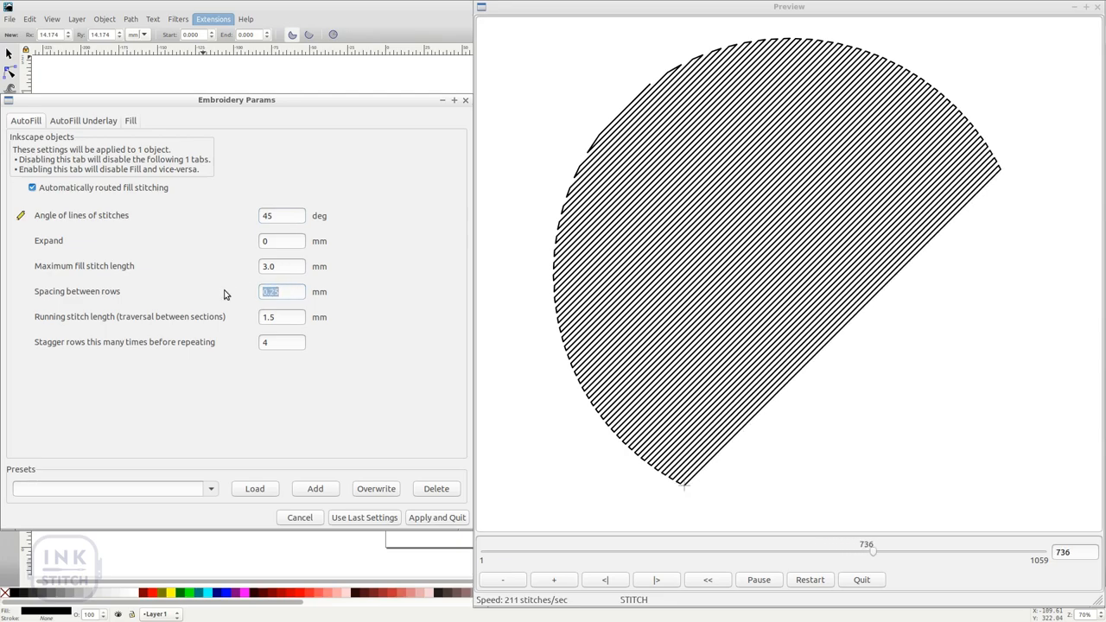
pyautogui.write('1')
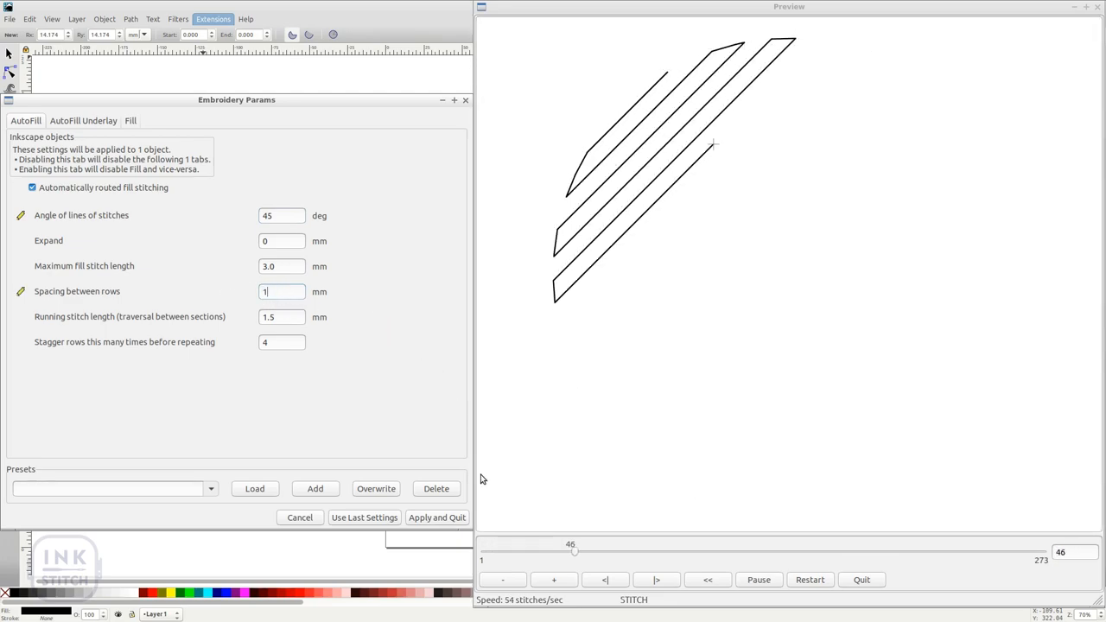